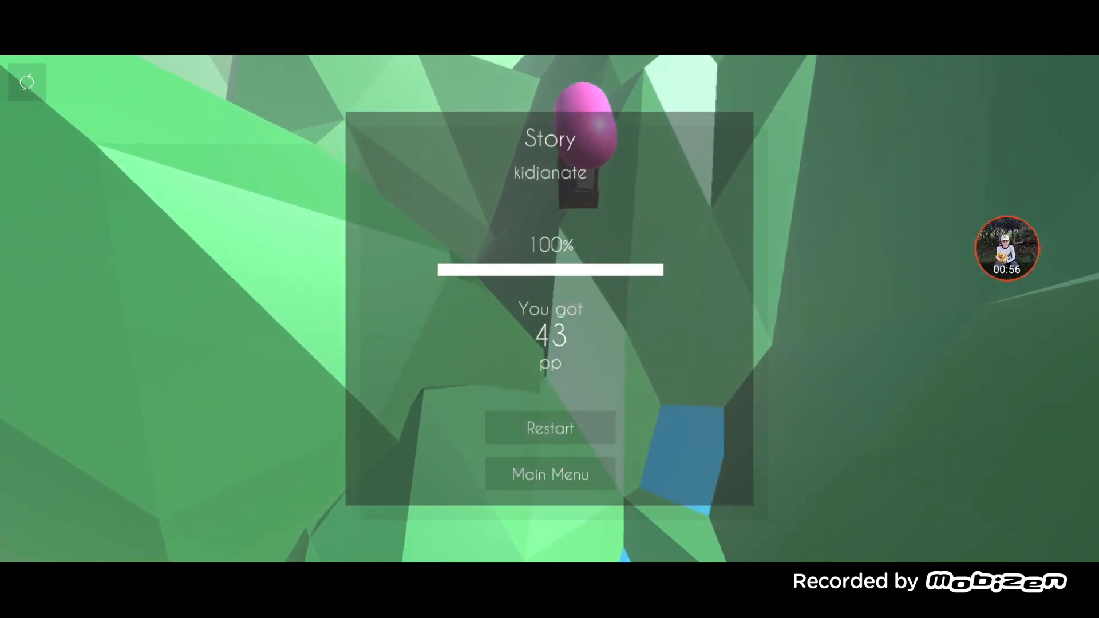
click(1006, 249)
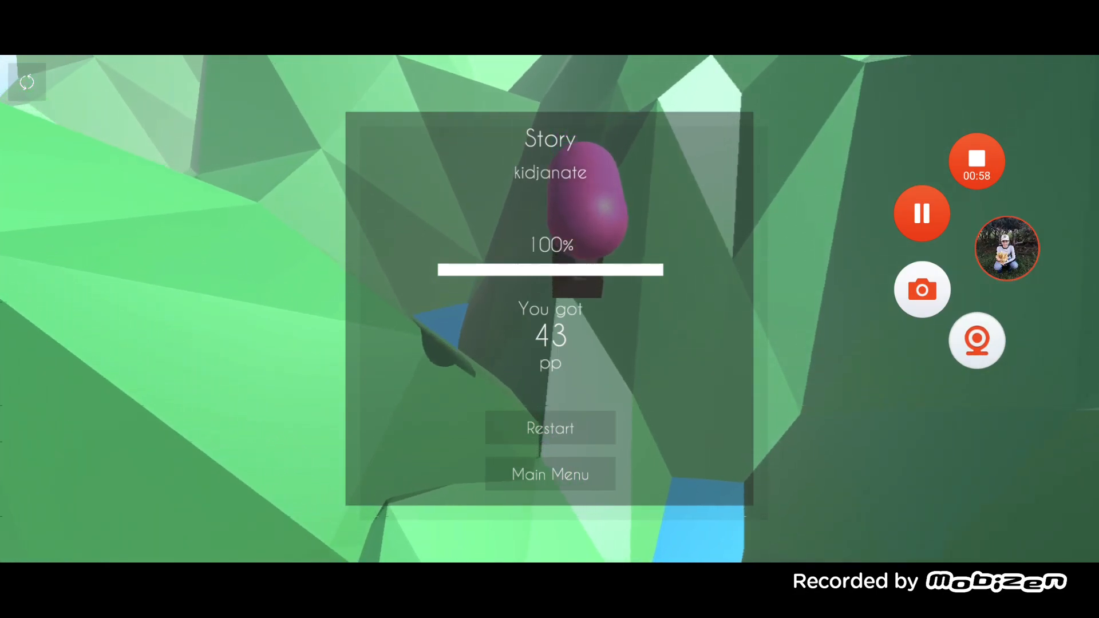